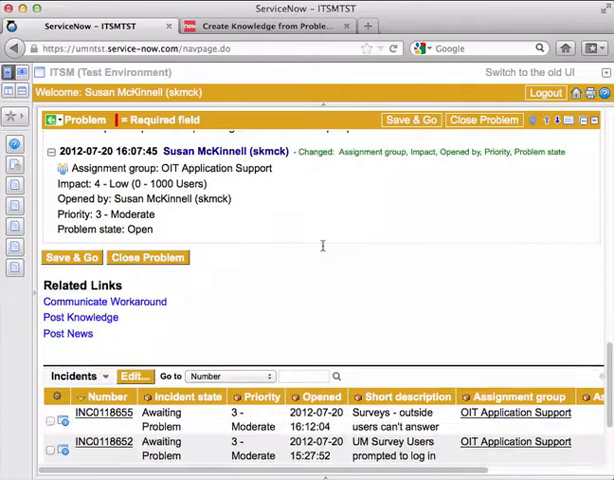
Attempt Post News on PRB0040354 and get refused because the problem has no workaround.
scroll("down", 3)
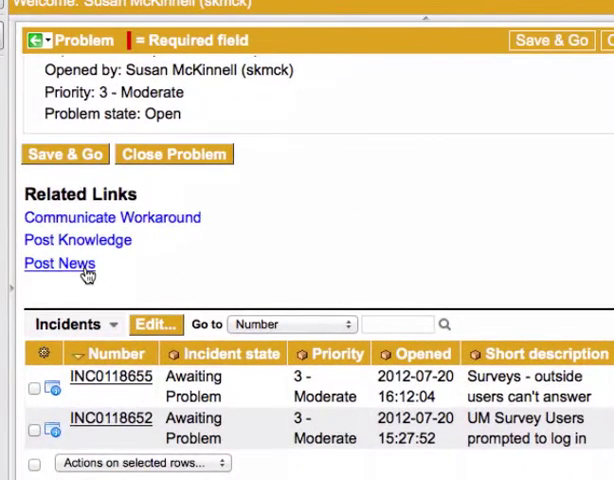
left_click(60, 264)
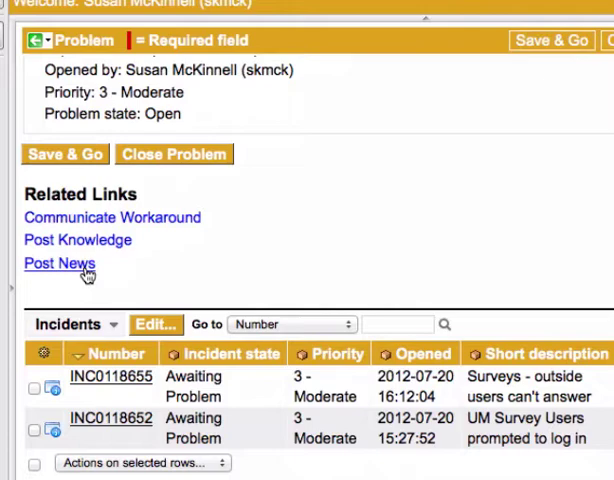
left_click(58, 264)
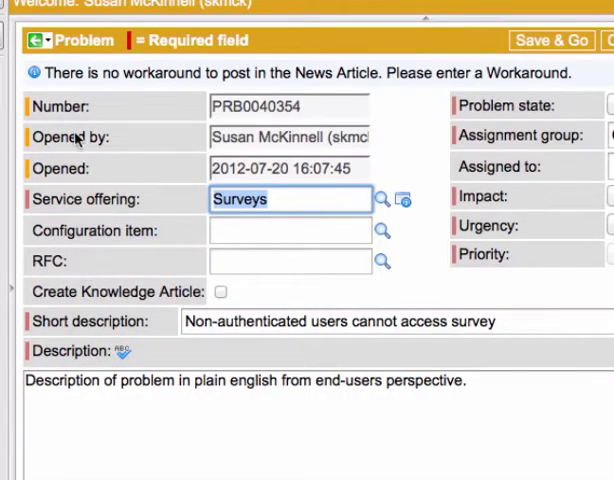
mouse_move(150, 80)
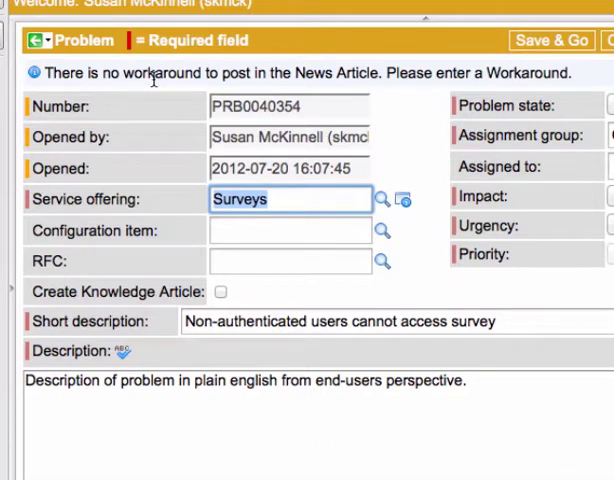
mouse_move(84, 440)
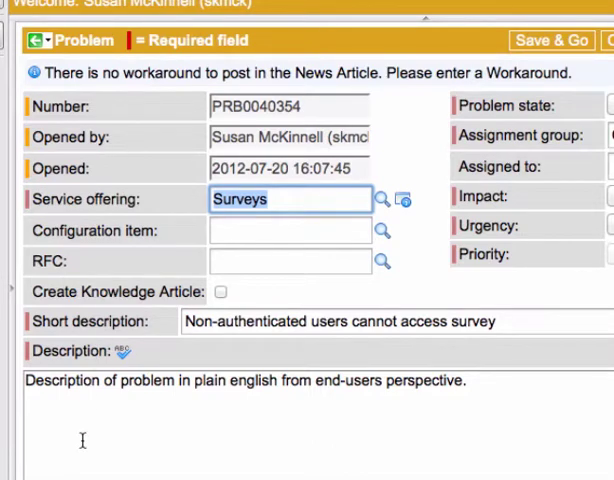
Enter a workaround in the problem's Workaround field so it can be posted as news.
scroll("down", 3)
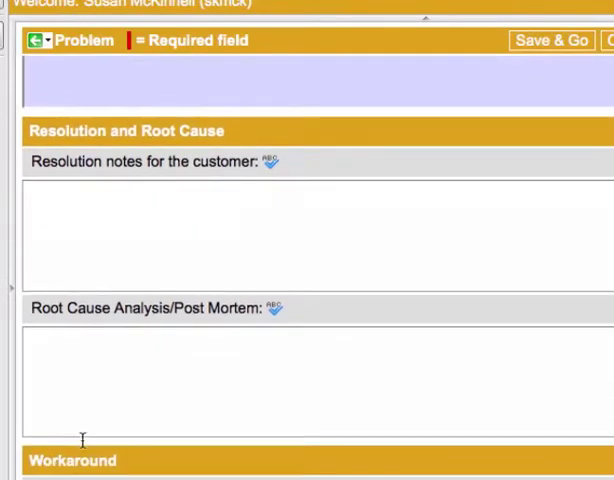
scroll("down", 3)
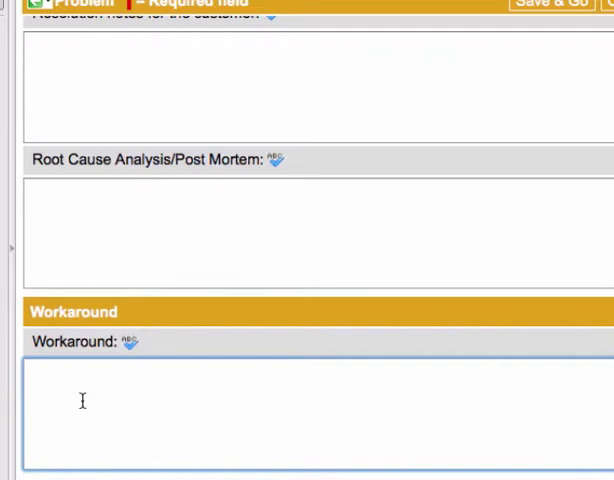
type("Wor")
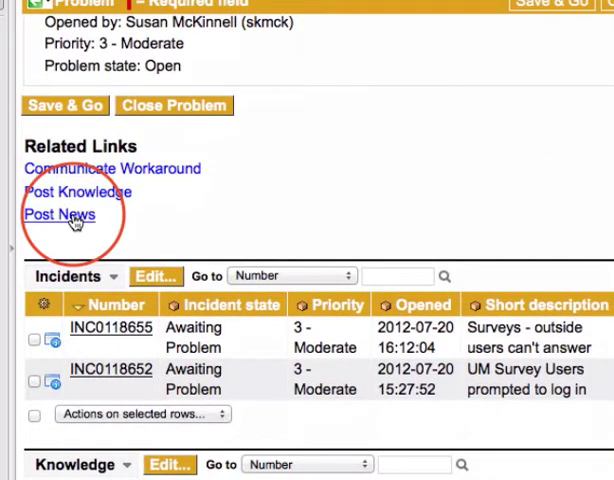
Post PRB0040354 as news and view the resulting article KB0012528 from the knowledge base.
left_click(58, 214)
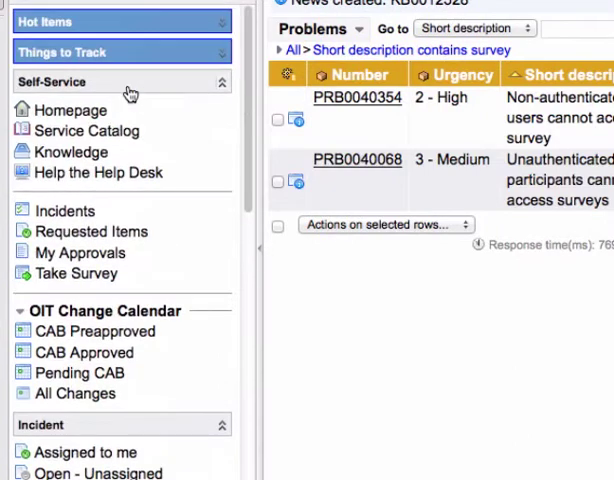
mouse_move(130, 160)
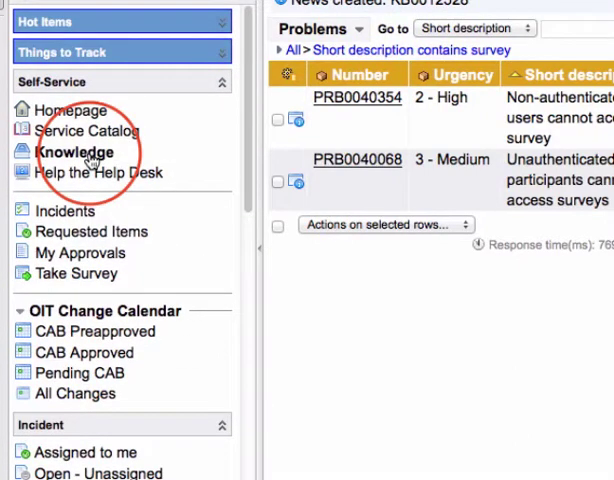
left_click(74, 152)
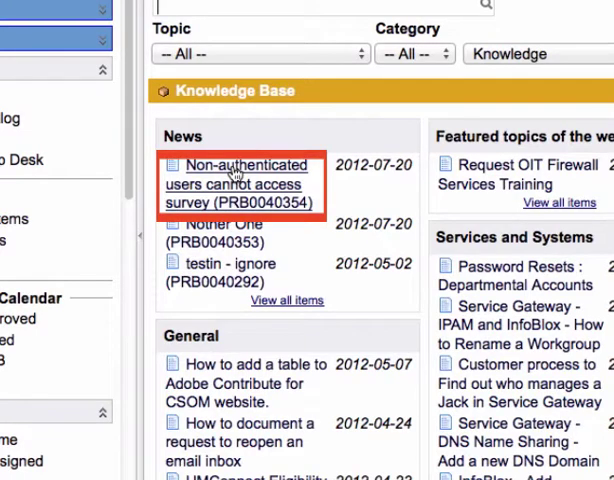
left_click(244, 184)
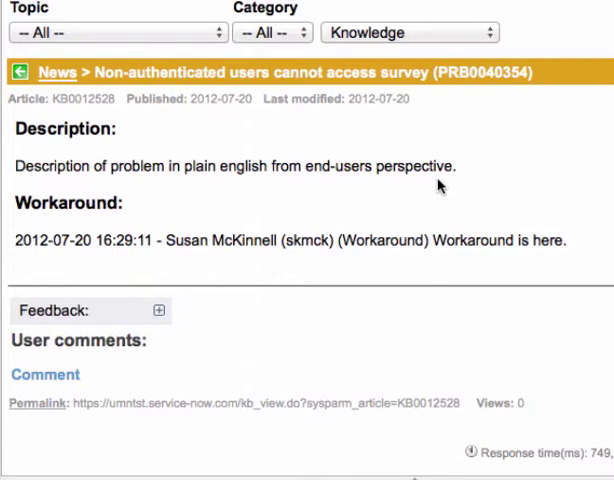
mouse_move(436, 190)
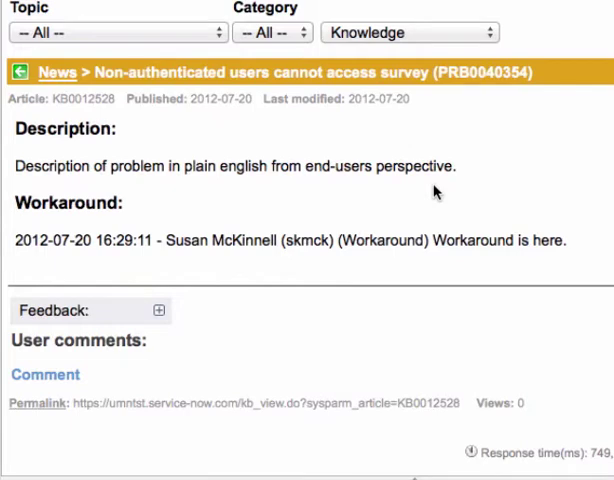
scroll("down", 3)
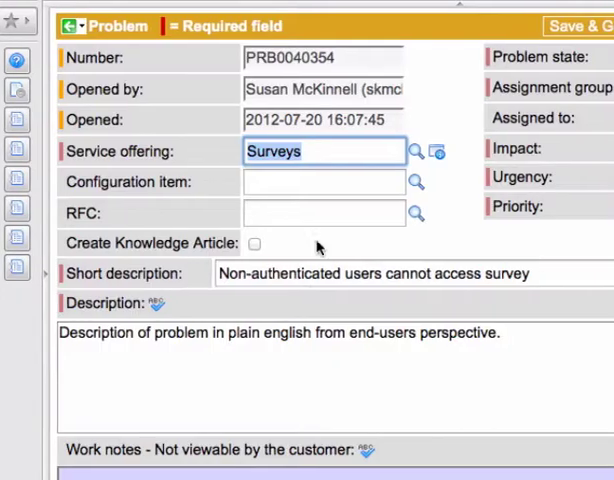
Replace the workaround with 'New and Better long-term workaround' on PRB0040354.
scroll("down", 3)
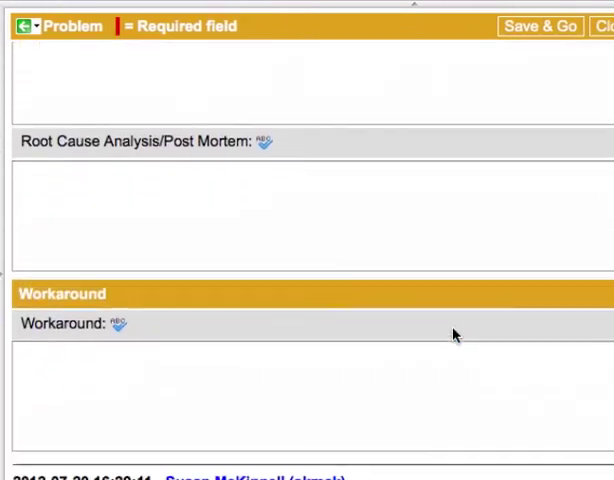
scroll("down", 3)
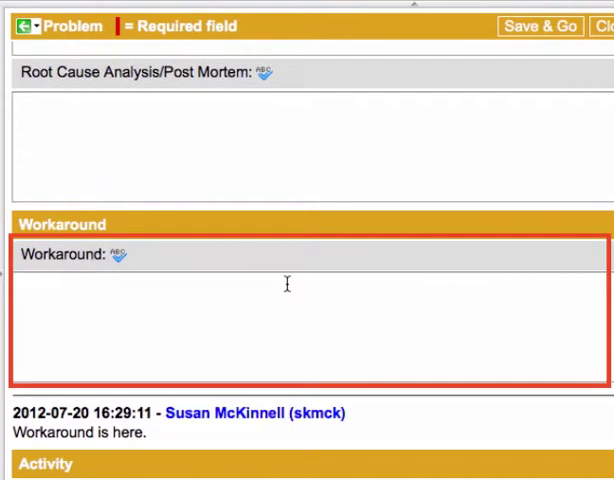
mouse_move(396, 288)
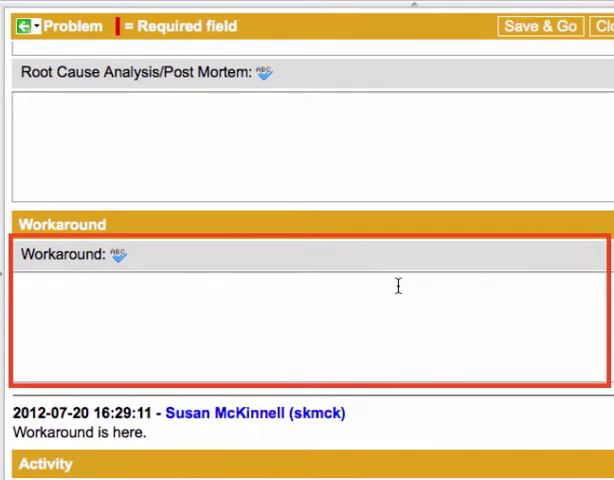
scroll("down", 3)
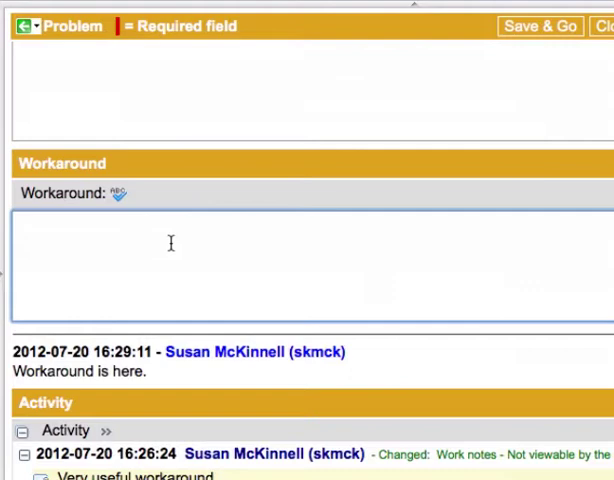
type("New and Bete")
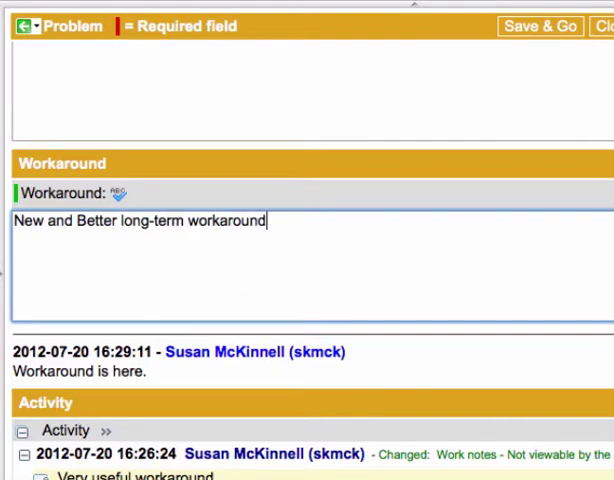
scroll("down", 3)
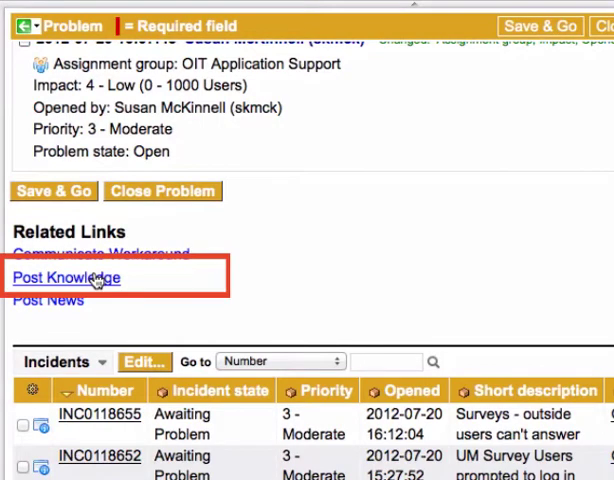
Post the problem as knowledge article KB0012529 and return to the problem record.
left_click(66, 276)
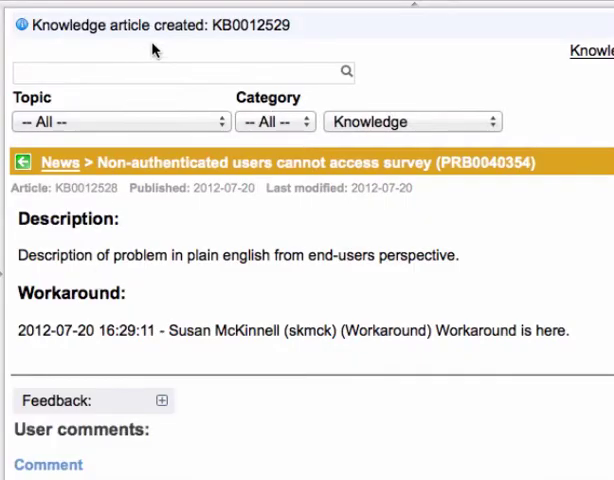
double_click(228, 24)
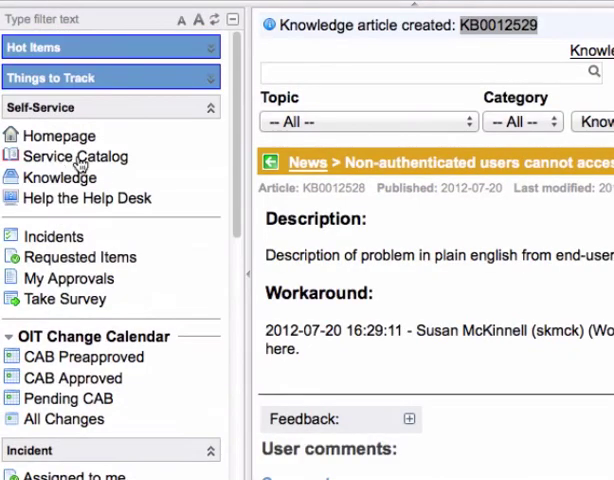
left_click(60, 176)
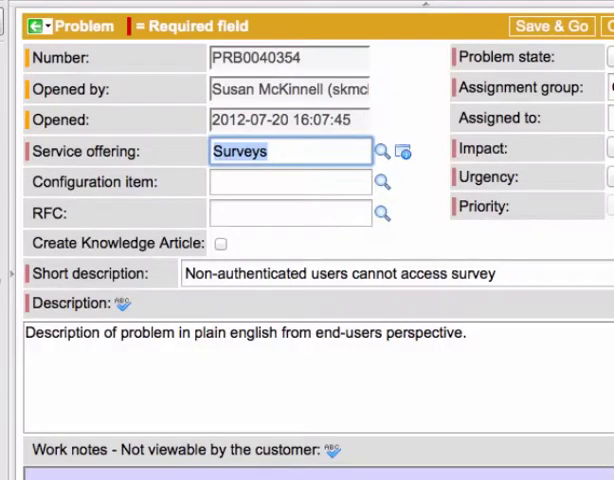
Communicate the workaround to the problem's two awaiting linked incidents and review both workaround entries.
scroll("down", 3)
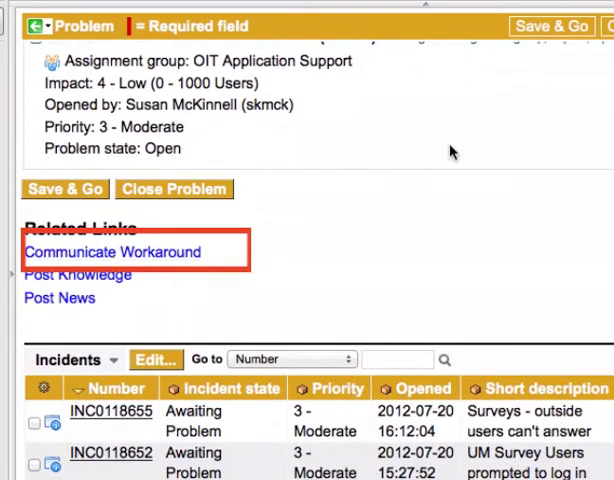
left_click(112, 252)
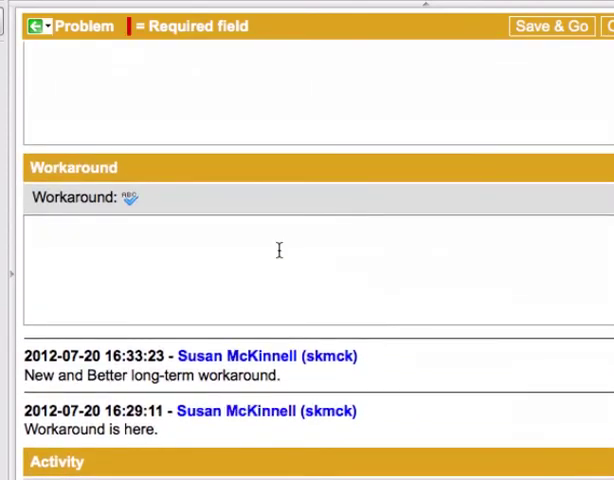
type("Work")
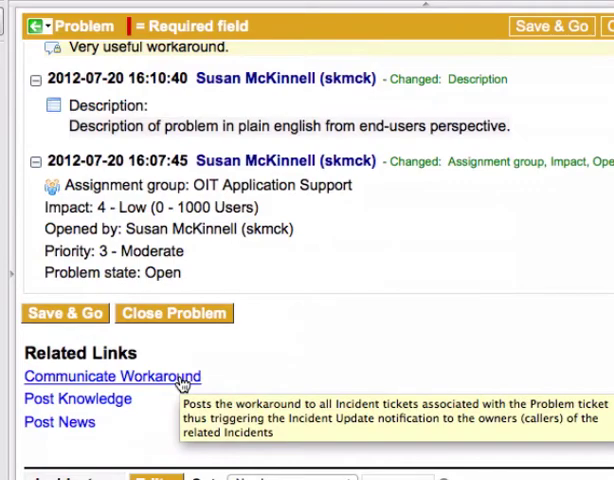
scroll("down", 3)
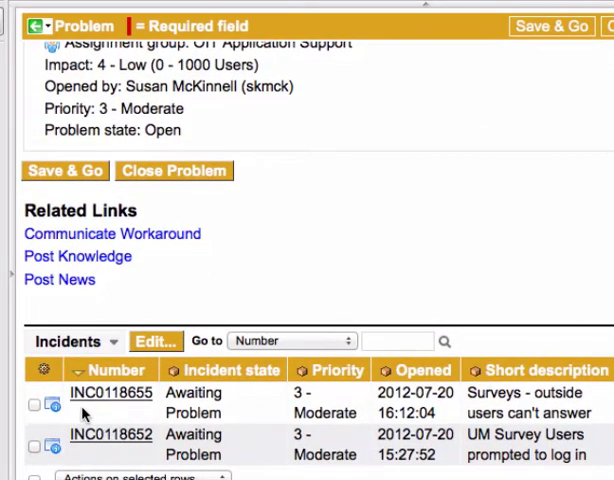
scroll("up", 3)
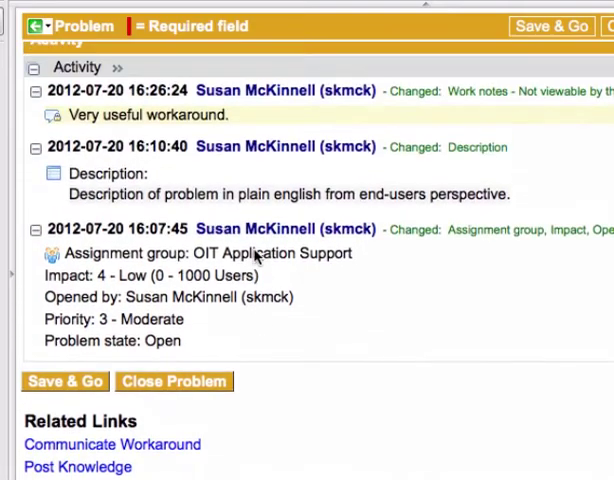